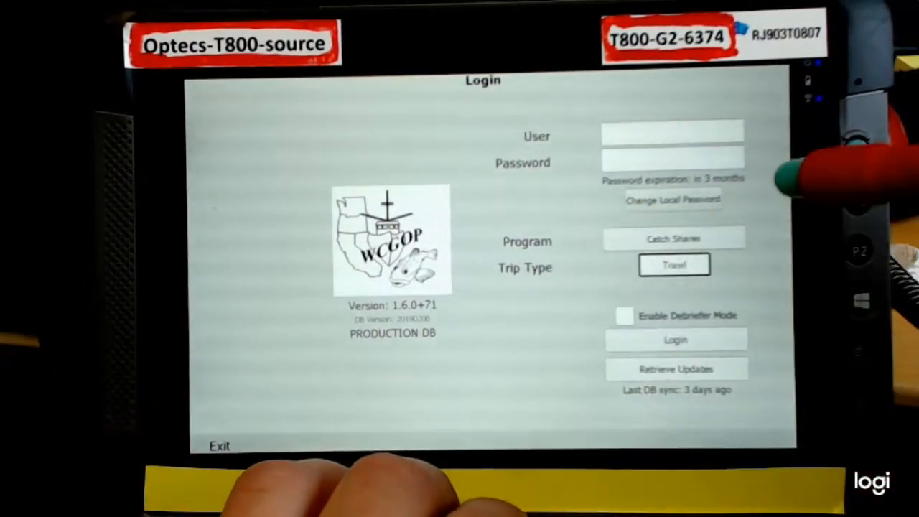
- Tap the User field to bring up the on-screen keyboard
{"action": "left_click", "coordinate": [672, 132]}
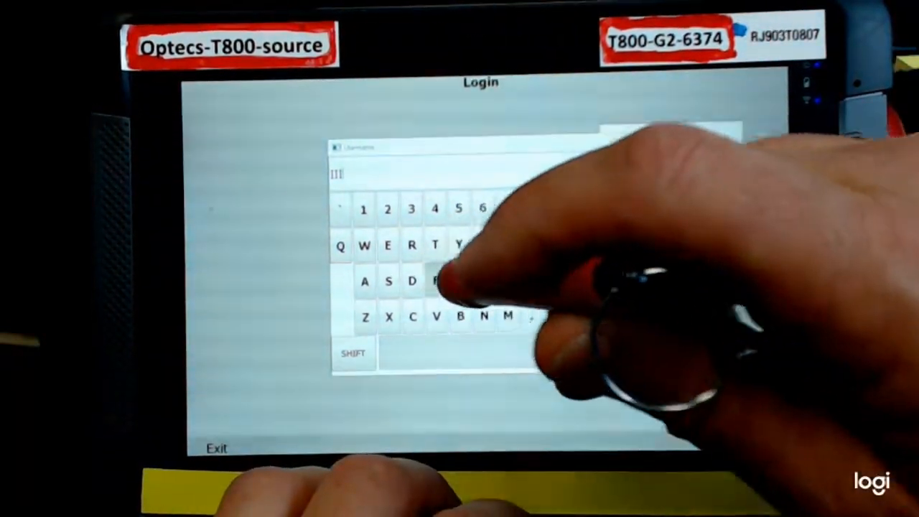
- Tap two more test letters into the User name on the on-screen keyboard
{"action": "left_click", "coordinate": [436, 279]}
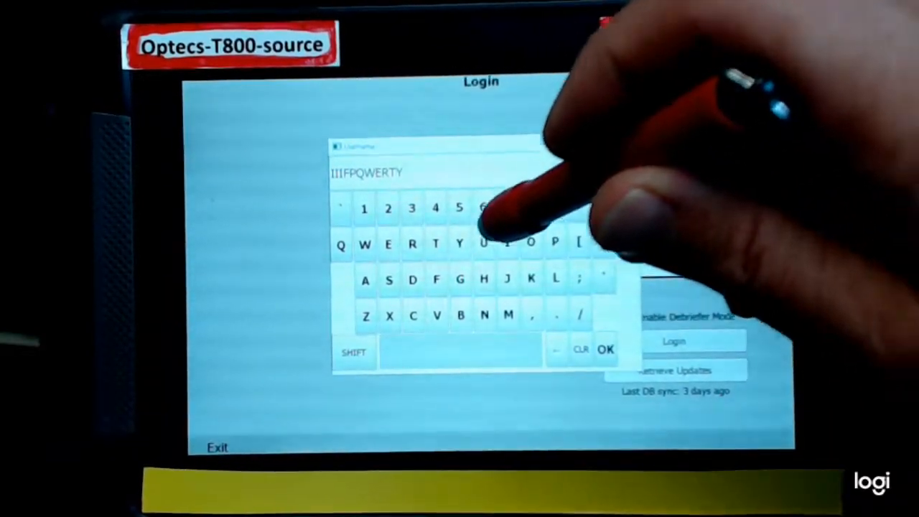
{"action": "left_click", "coordinate": [529, 242]}
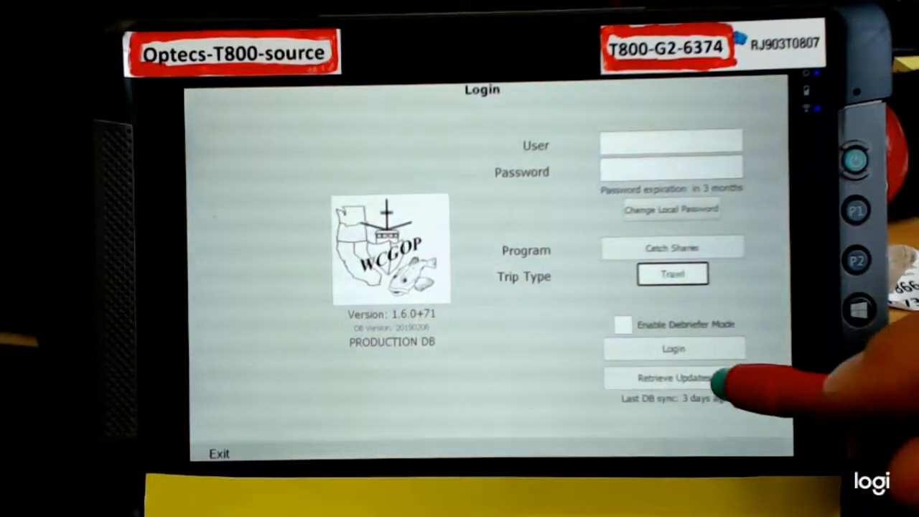
- Retrieve the 12 database updates and close the results window
{"action": "left_click", "coordinate": [672, 378]}
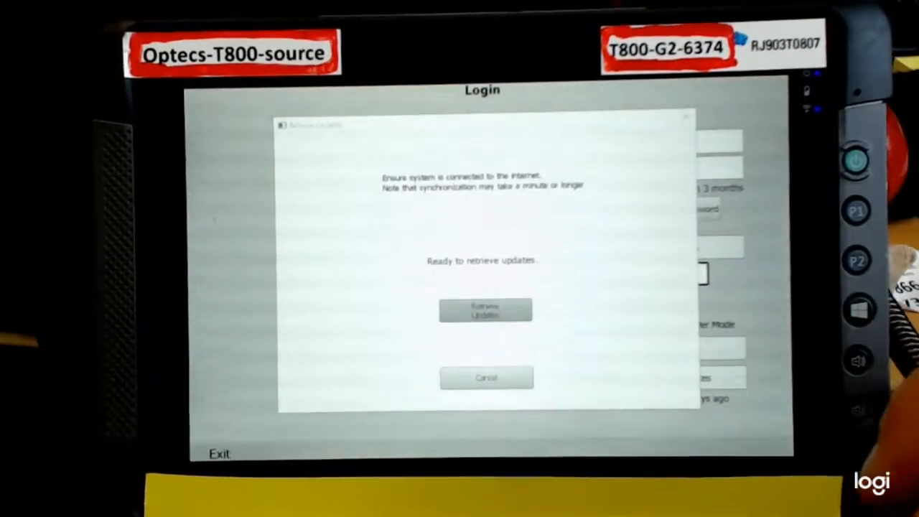
{"action": "left_click", "coordinate": [485, 310]}
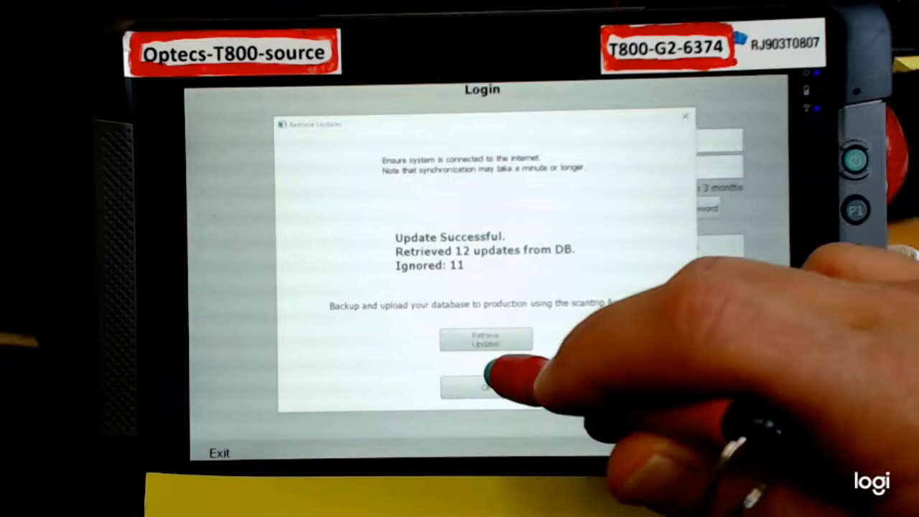
{"action": "left_click", "coordinate": [487, 387]}
{"action": "type", "text": "GNZXCVN"}
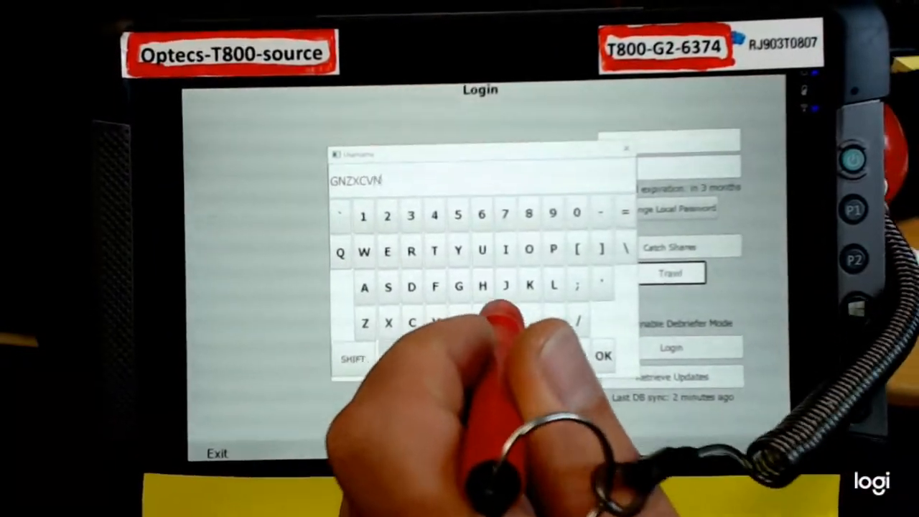
- Enter the last test letter and confirm GNZXCVNMJH as the user name with OK
{"action": "left_click", "coordinate": [482, 286]}
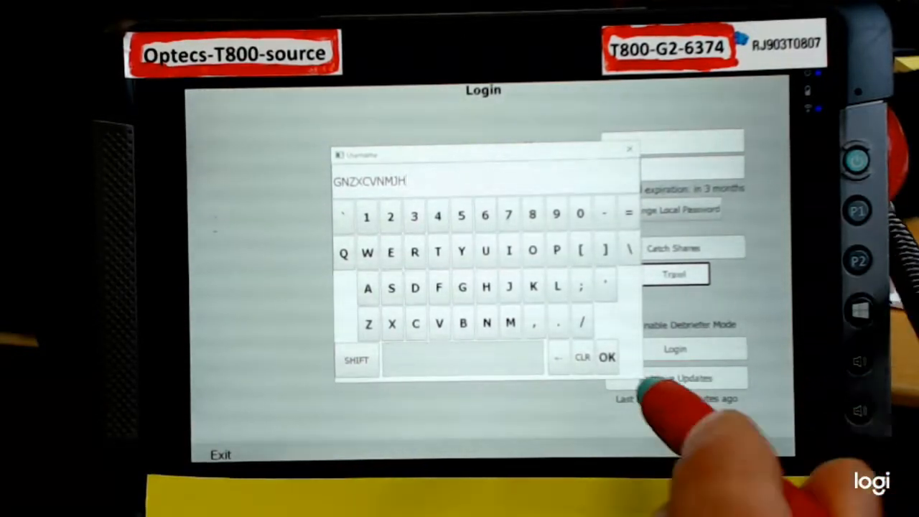
{"action": "left_click", "coordinate": [608, 357]}
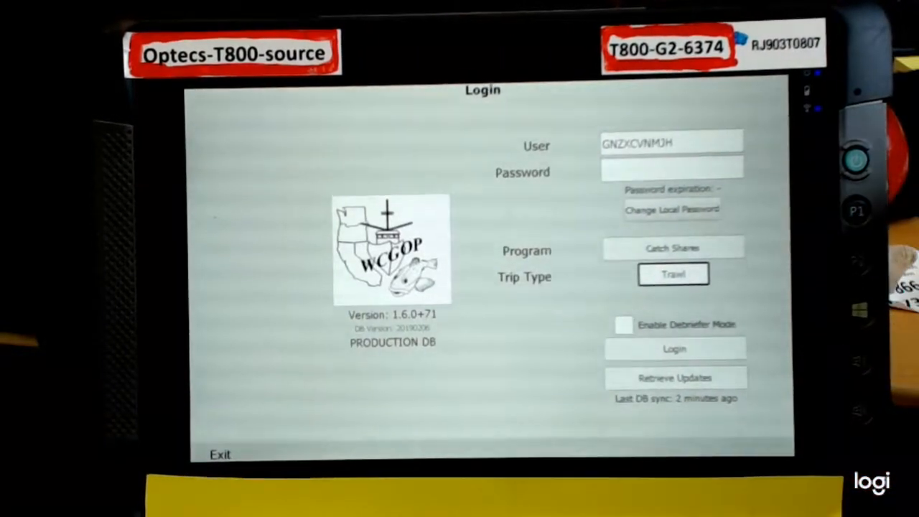